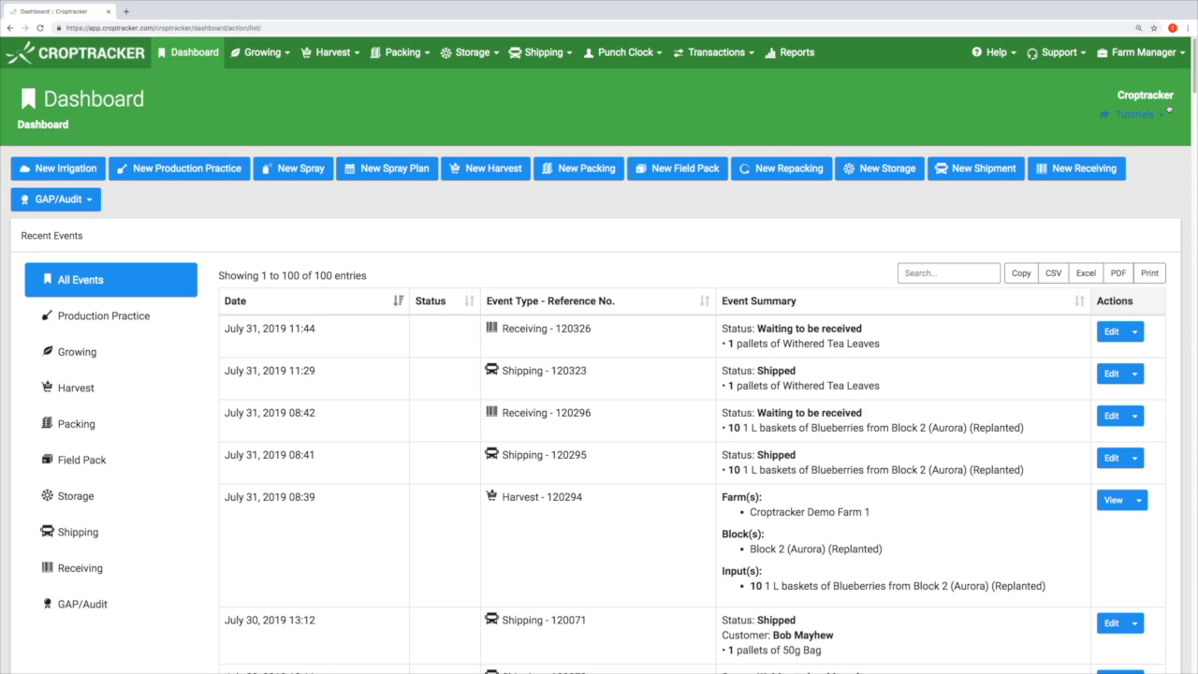
mouse_move(1021, 86)
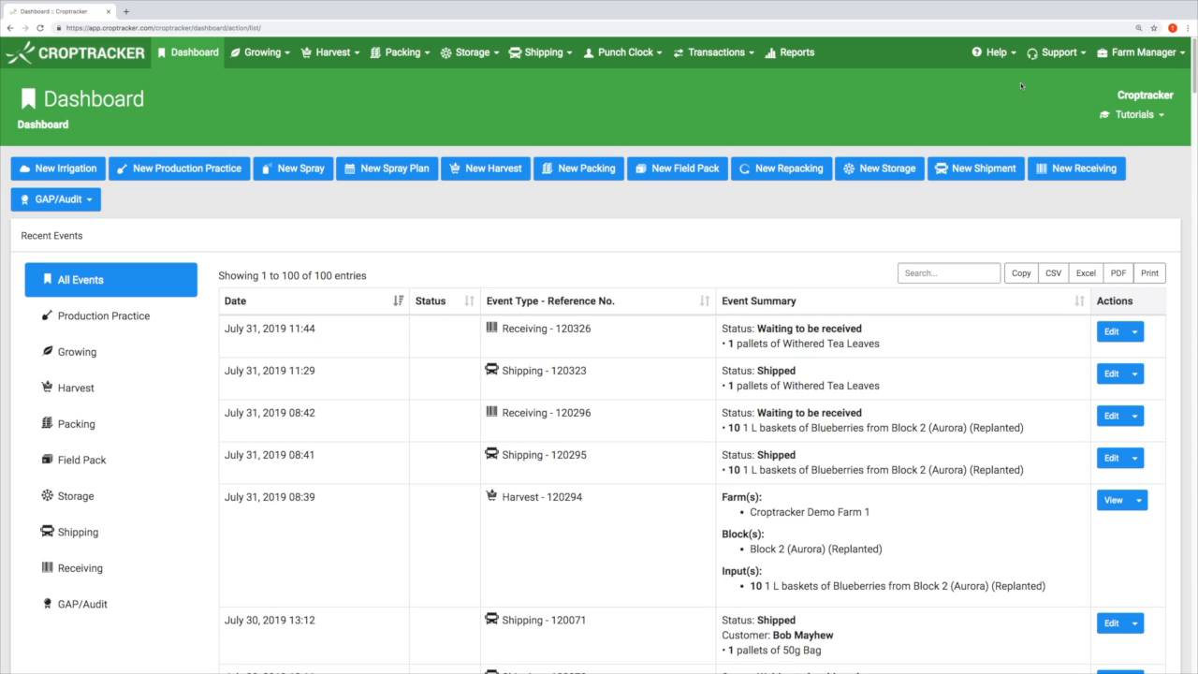
mouse_move(623, 52)
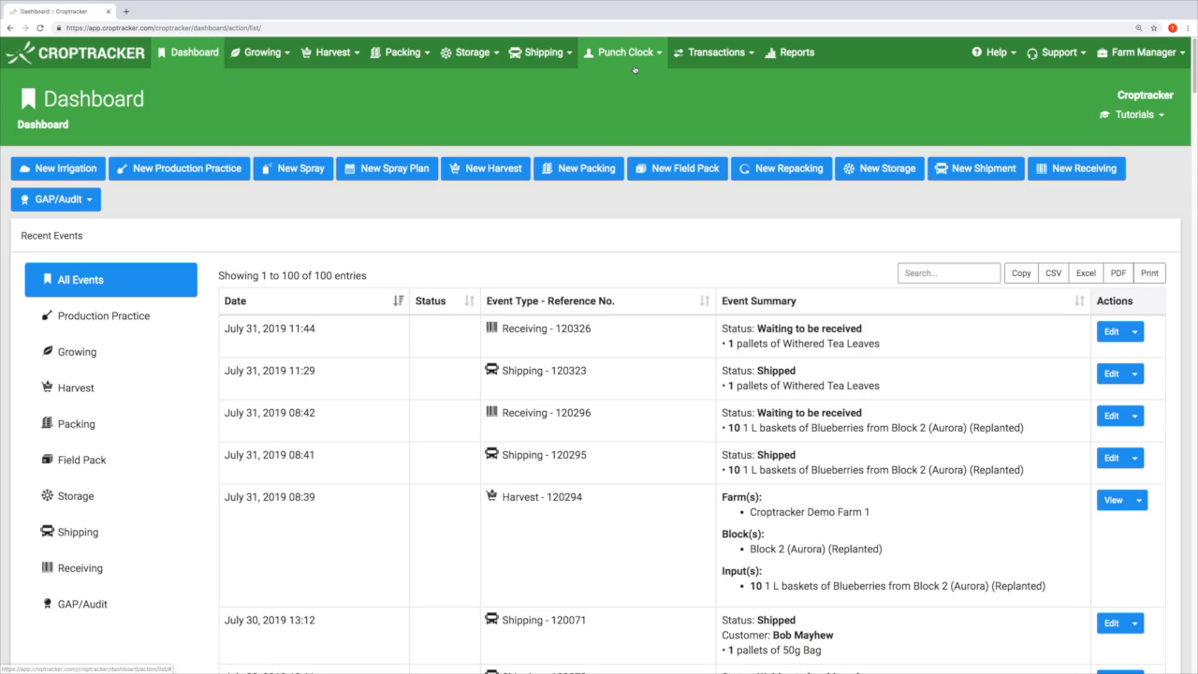
mouse_move(623, 52)
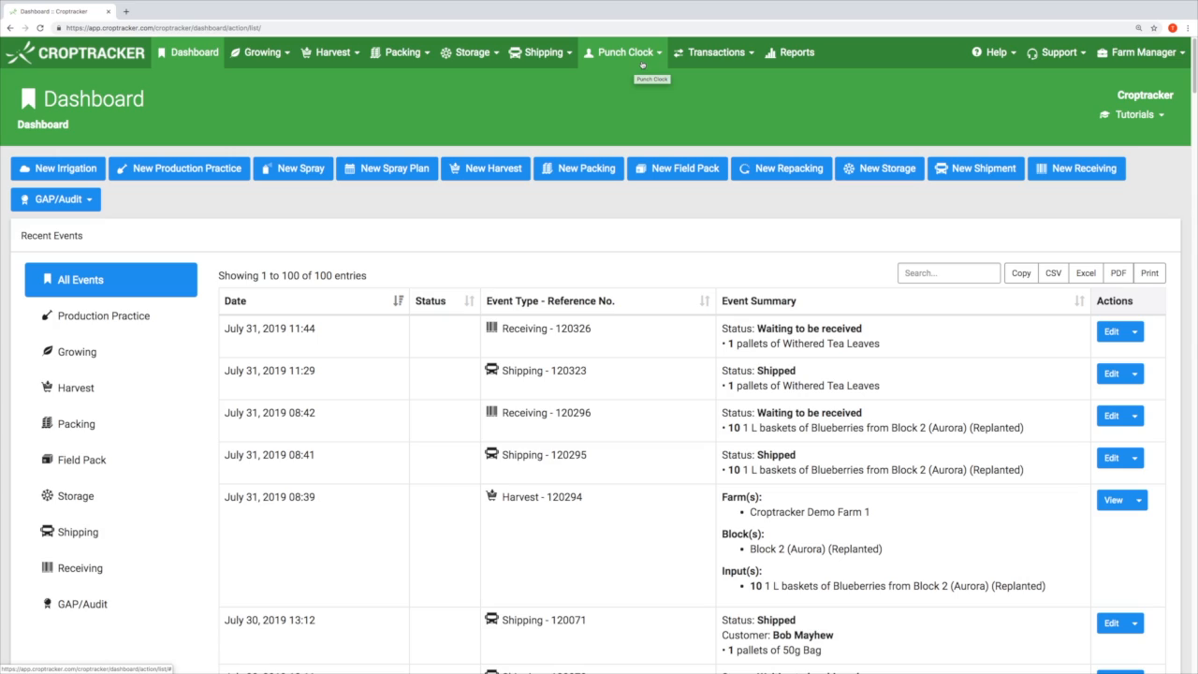
Open a new Add Employee Work Log form from the Punch Clock menu
left_click(622, 52)
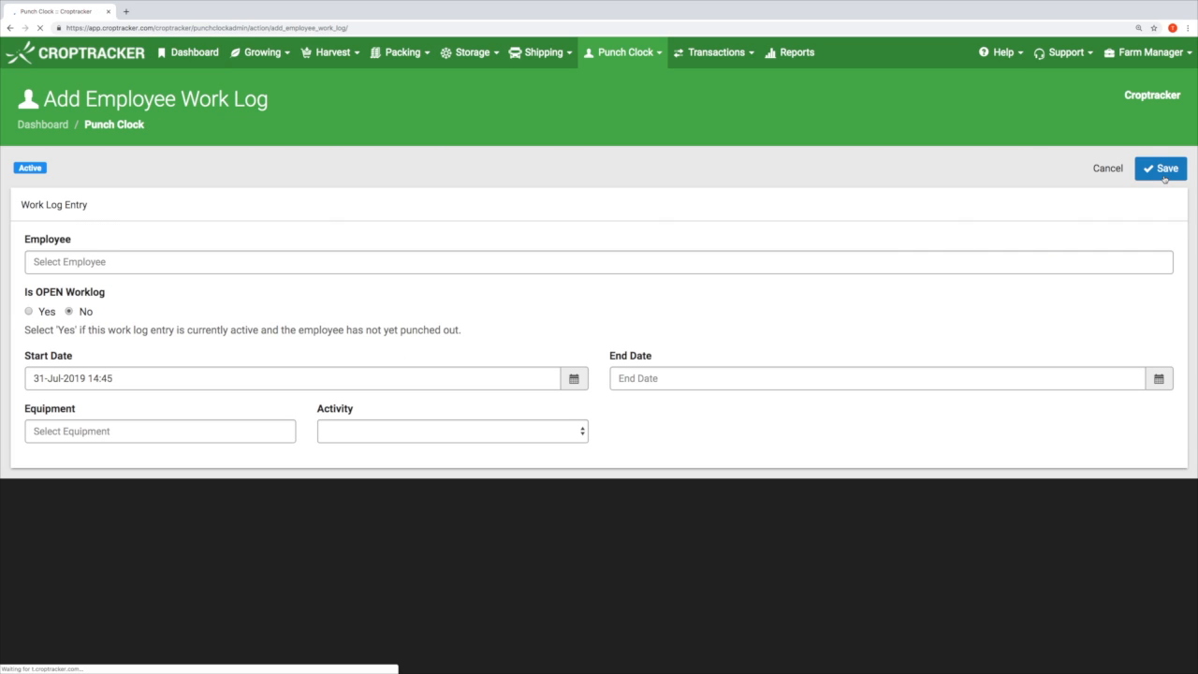
left_click(599, 262)
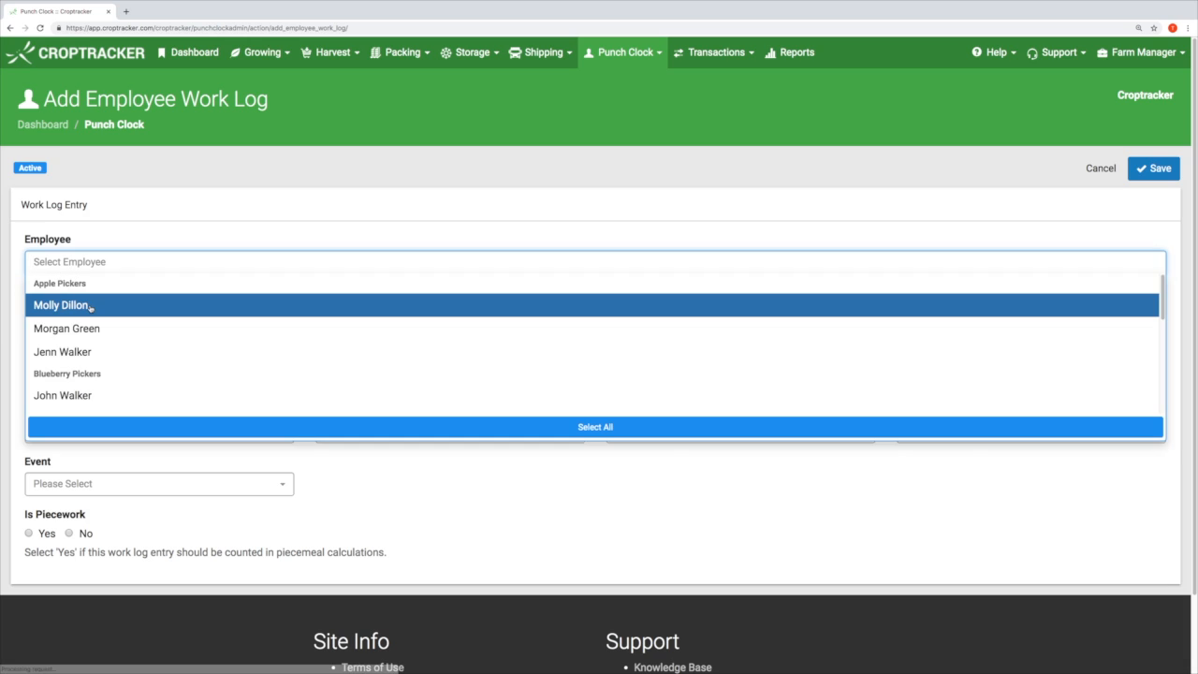
left_click(66, 329)
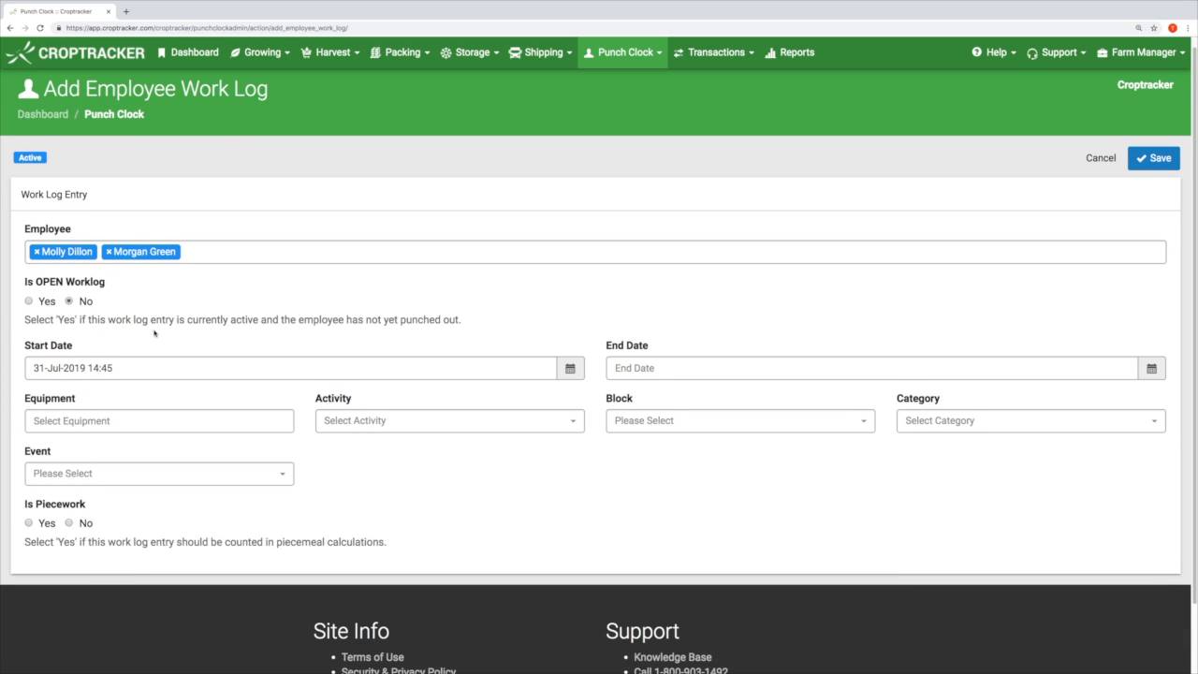
left_click(29, 300)
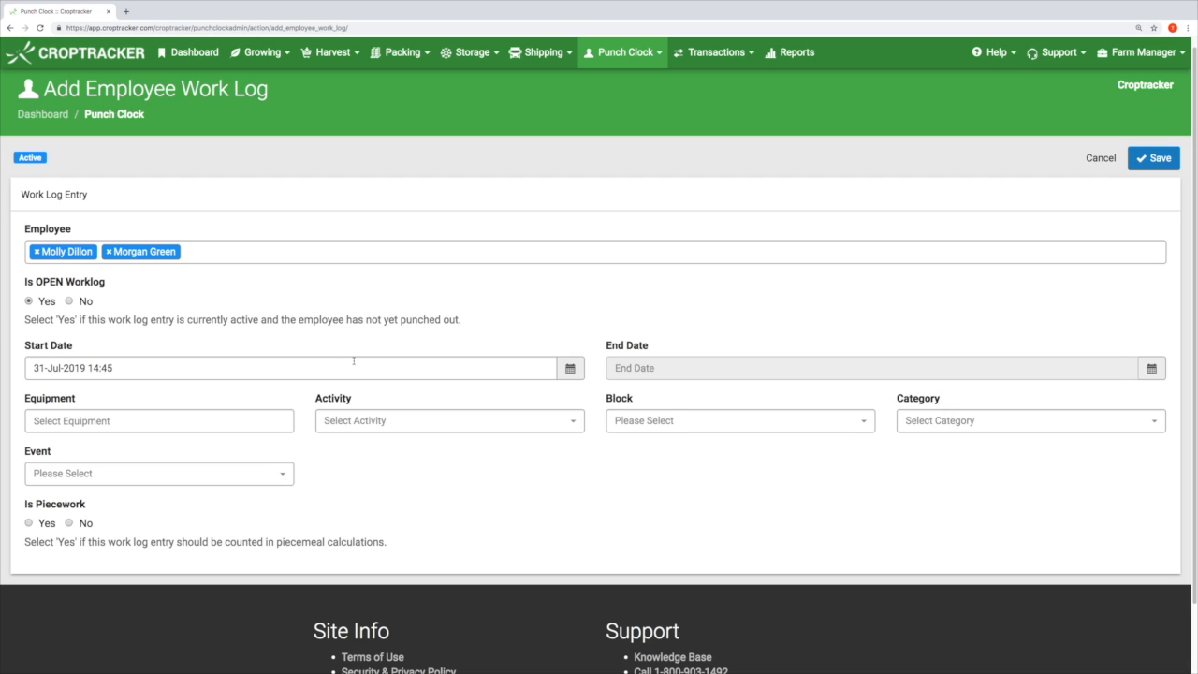
left_click(290, 367)
type("30")
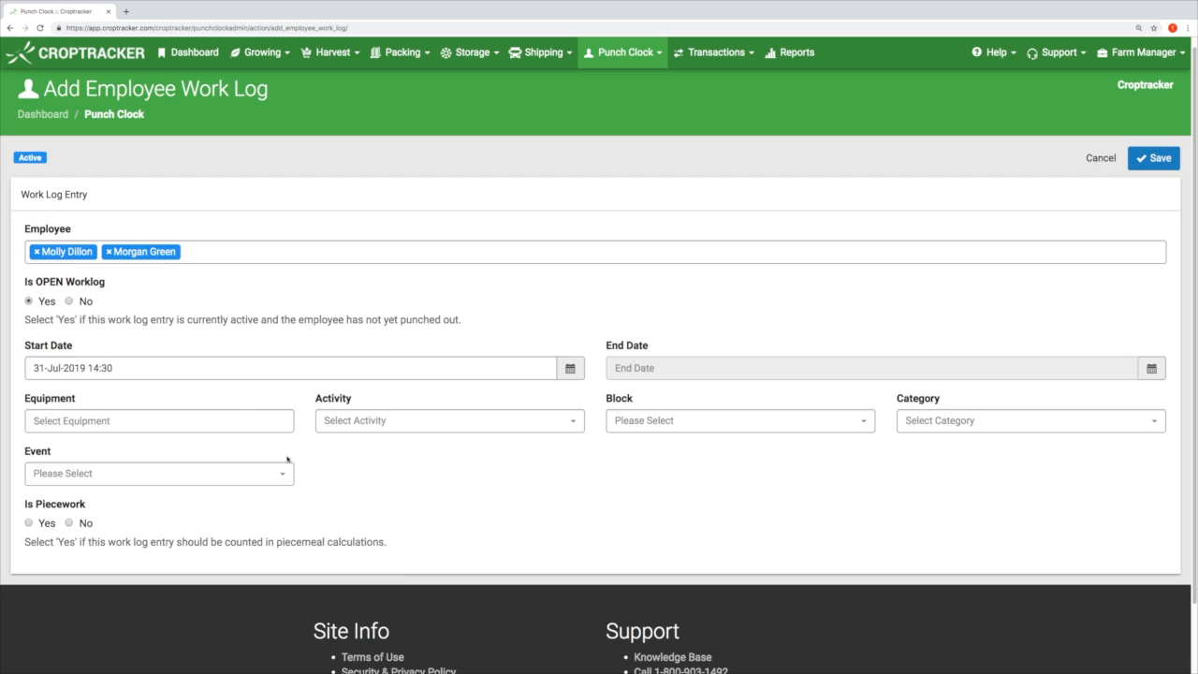
Set equipment Long Sleeve Shirt, activity Harvest, Block 1 (Northblue), event 120294, and save
left_click(159, 420)
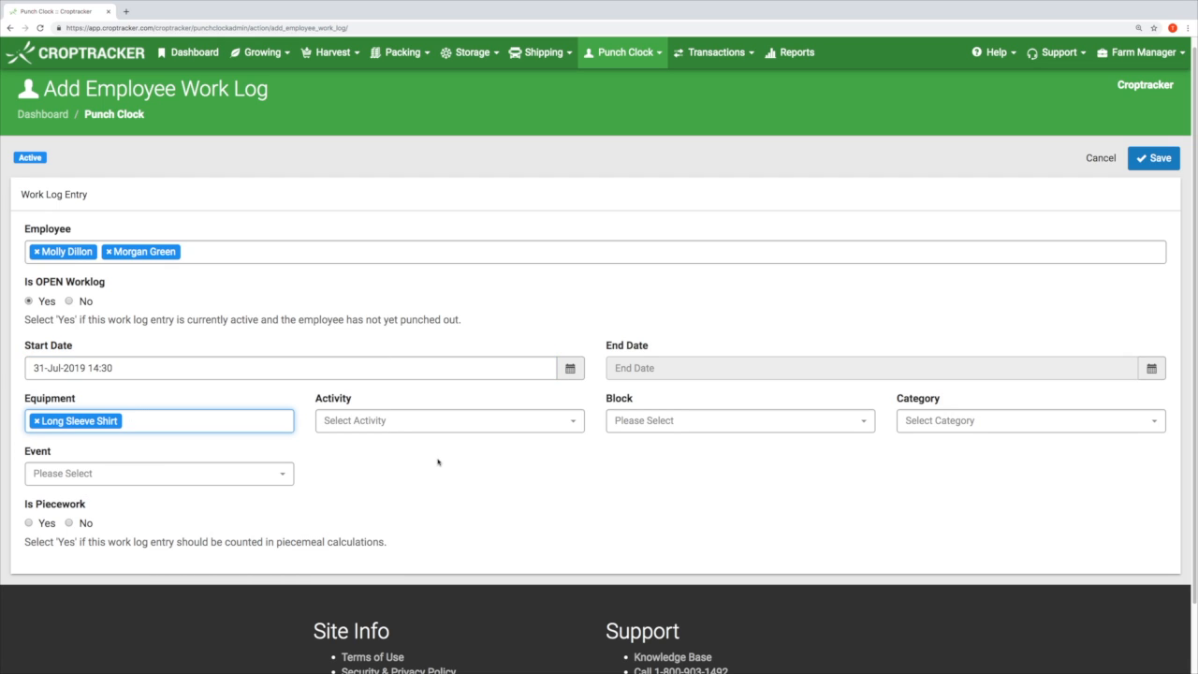
left_click(449, 421)
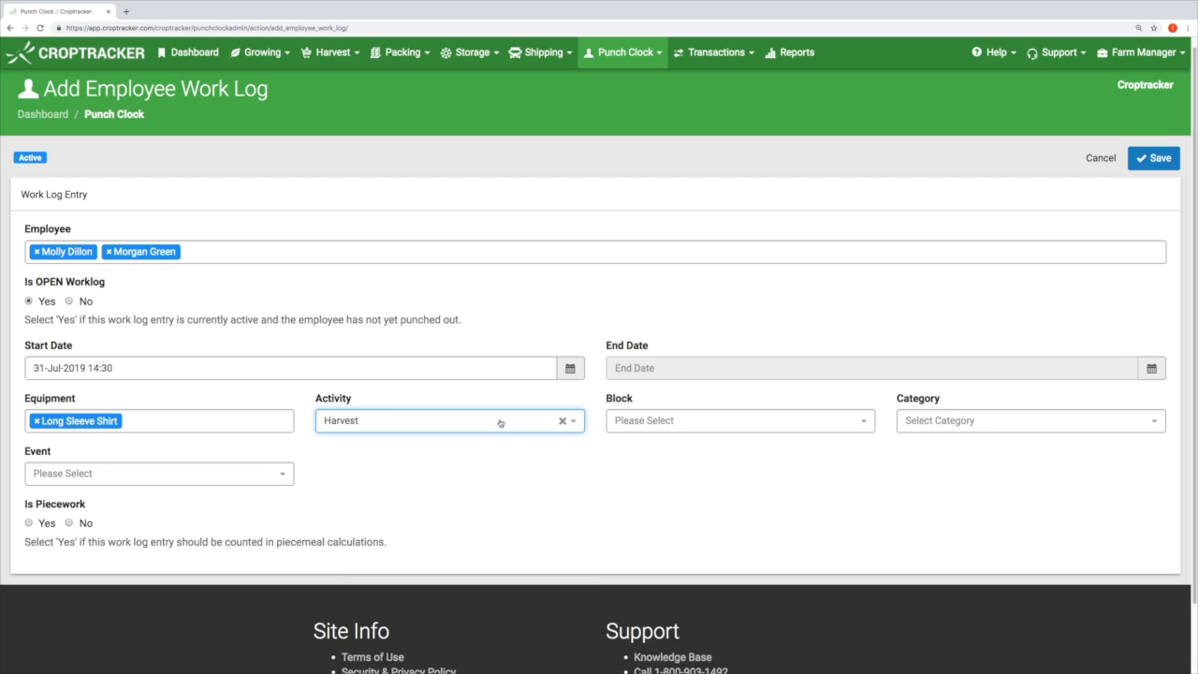
left_click(738, 420)
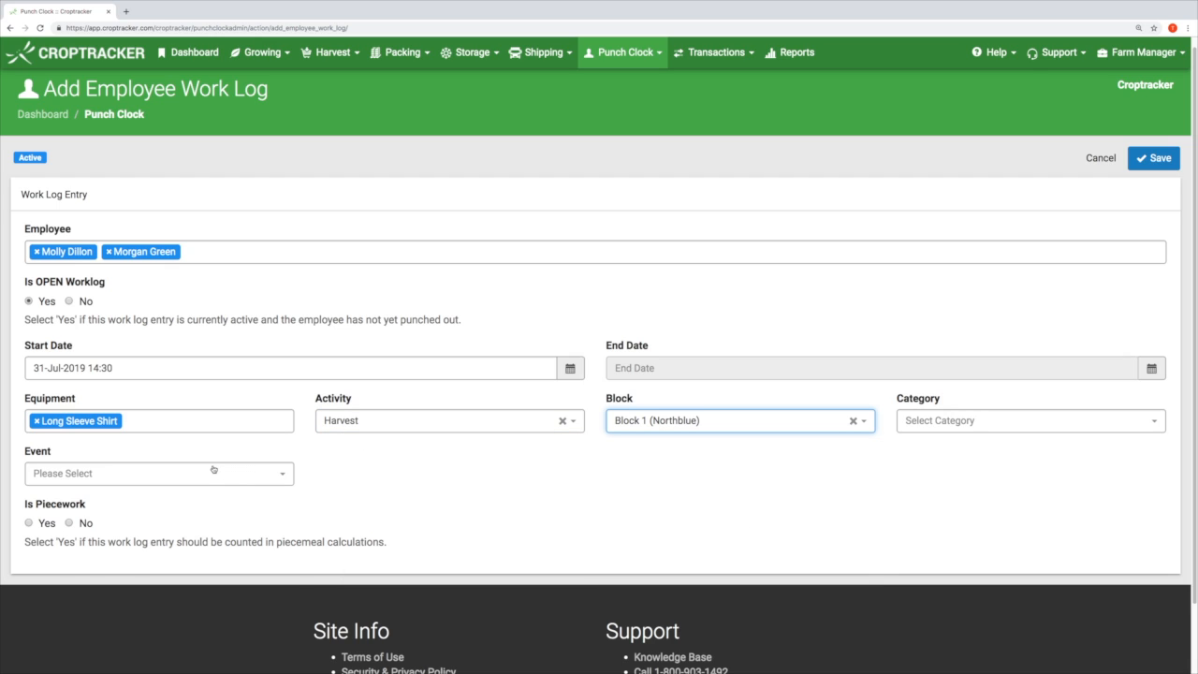
left_click(157, 473)
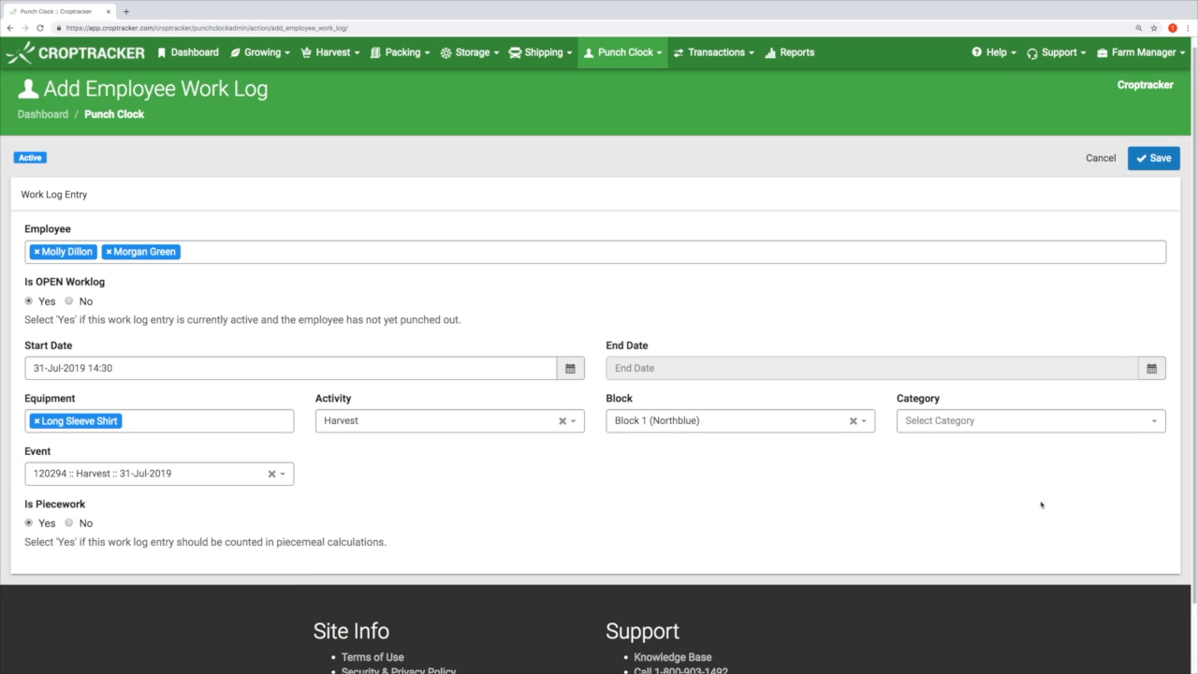
left_click(1154, 157)
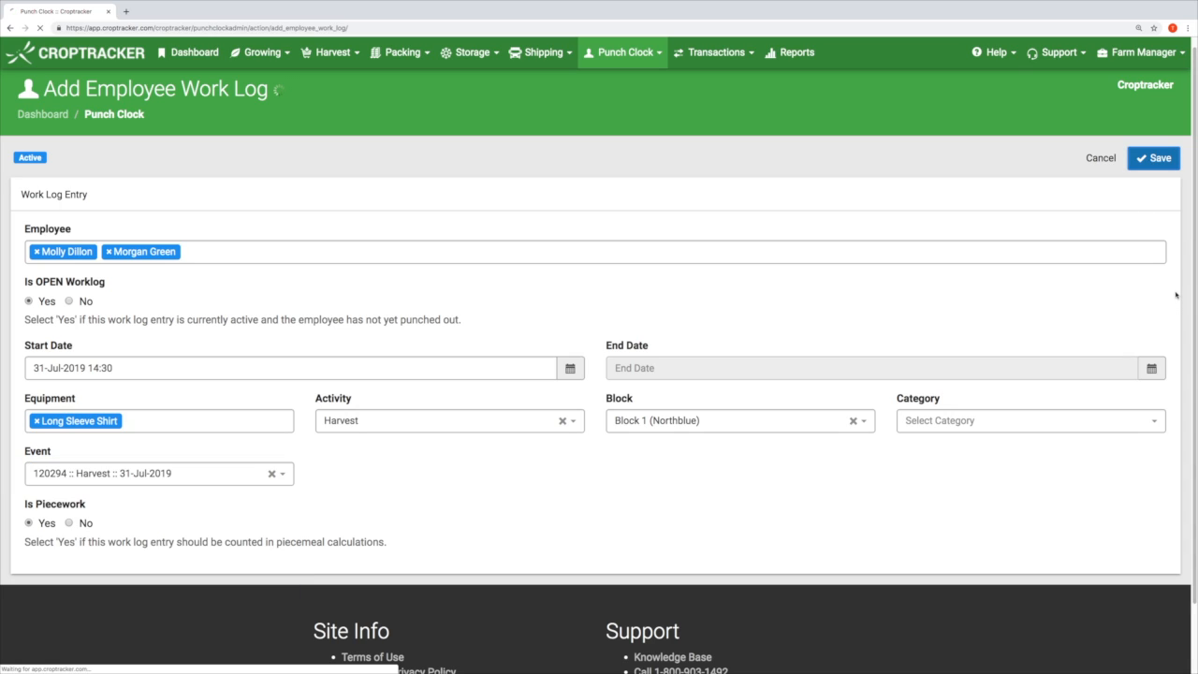
left_click(1153, 157)
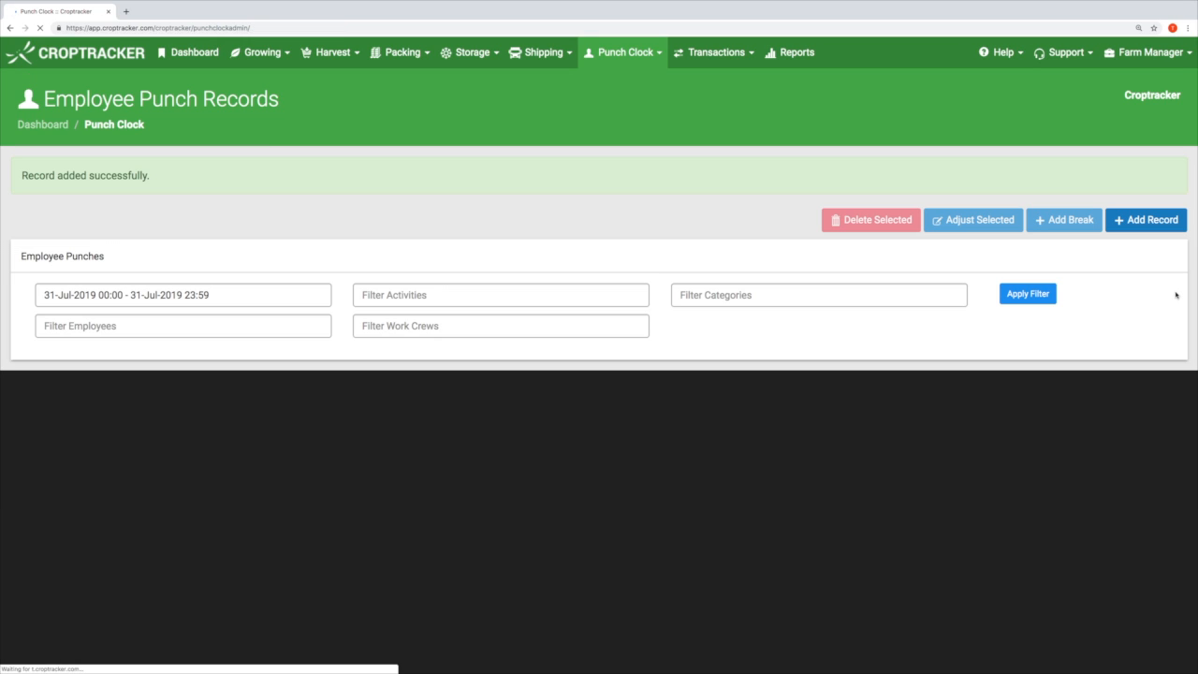
Adjust both selected punch records to end on 31-Jul-2019 at 17:30
left_click(1027, 293)
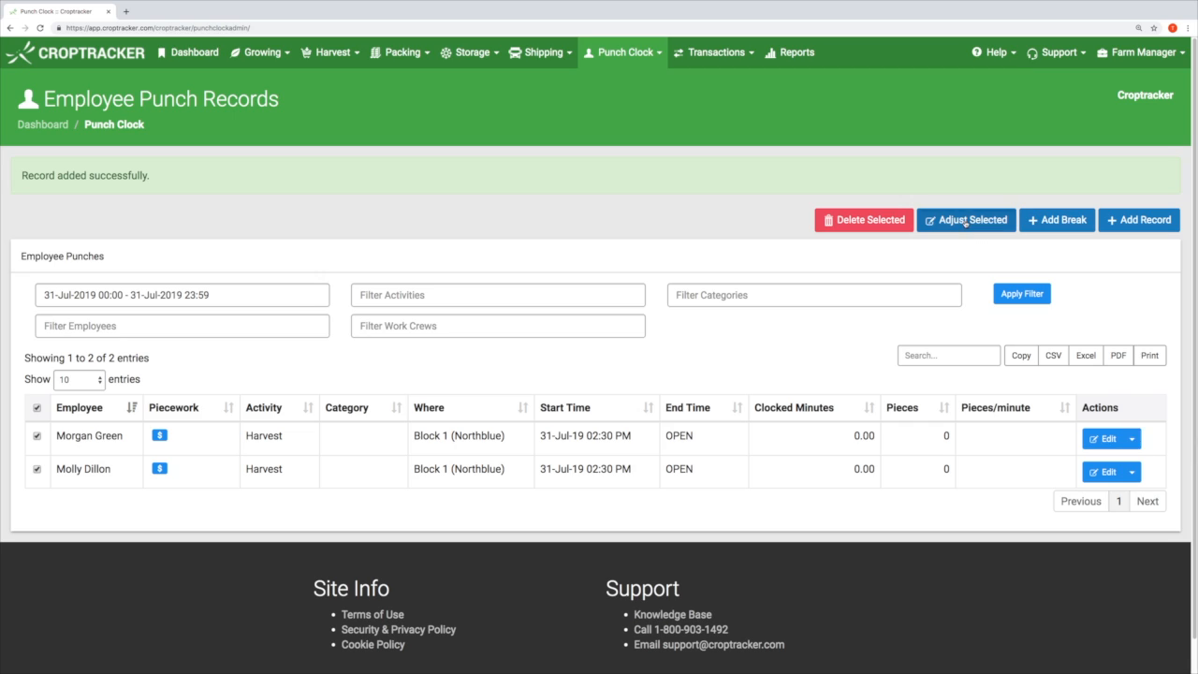
left_click(965, 219)
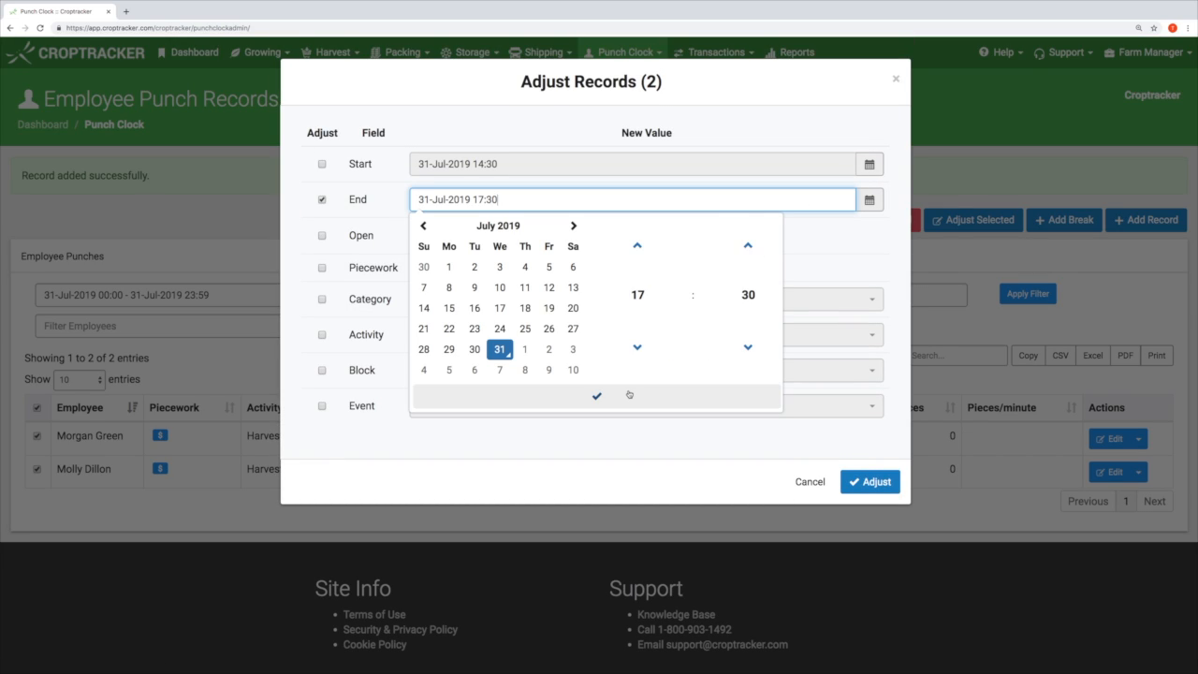
left_click(869, 482)
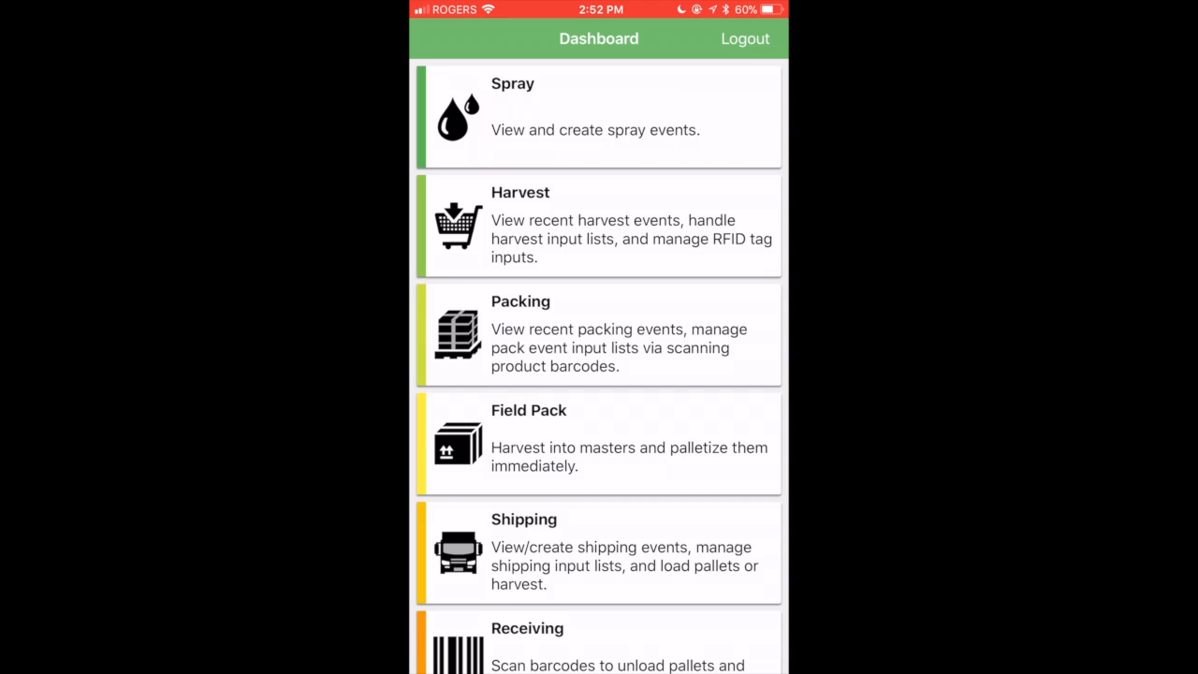
Punch pickers in to Block 1 (Northblue) as piece work, then return to the dashboard
scroll("down", 3)
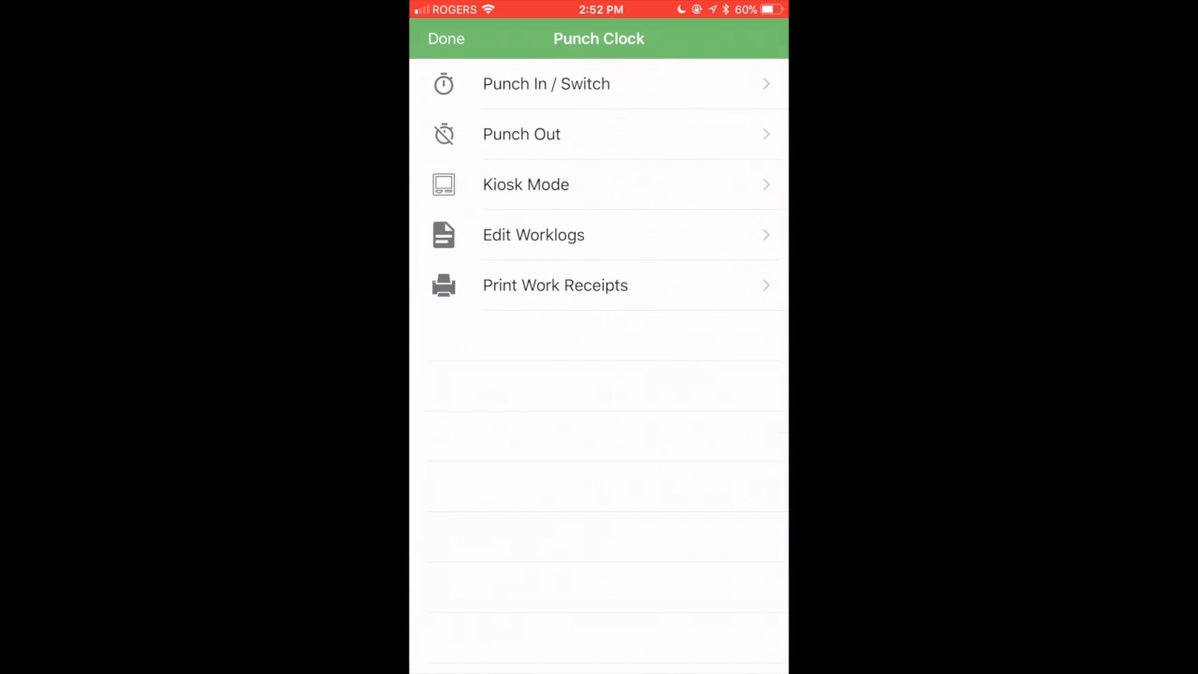
left_click(546, 83)
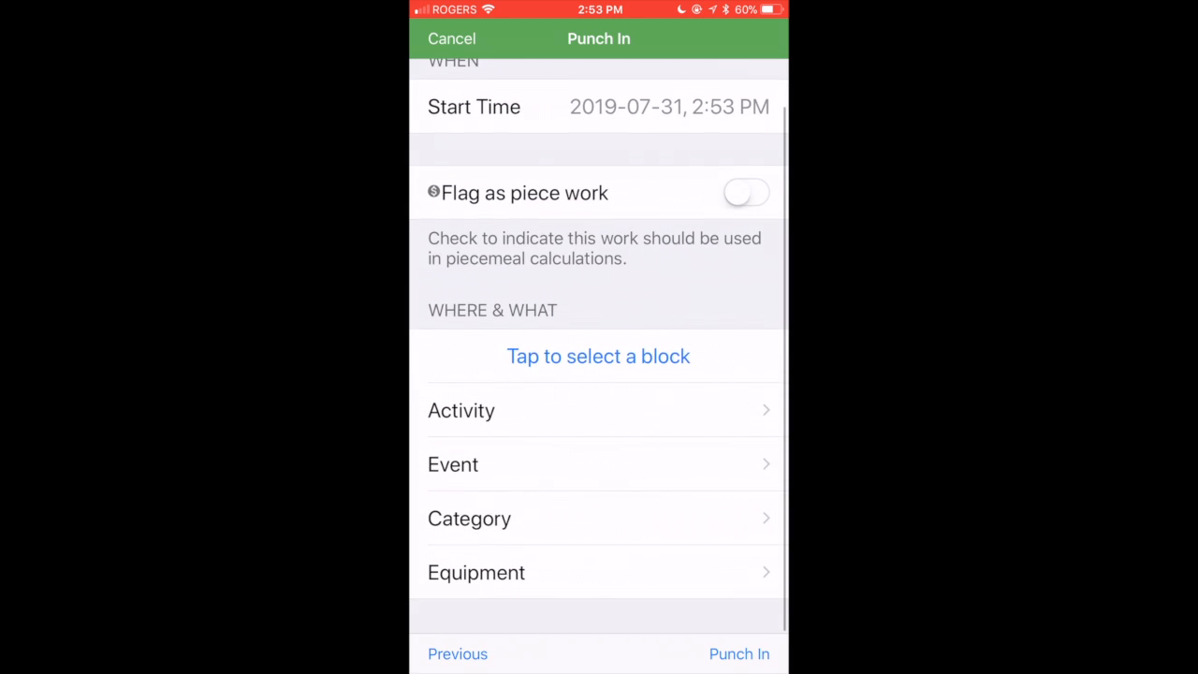
left_click(746, 193)
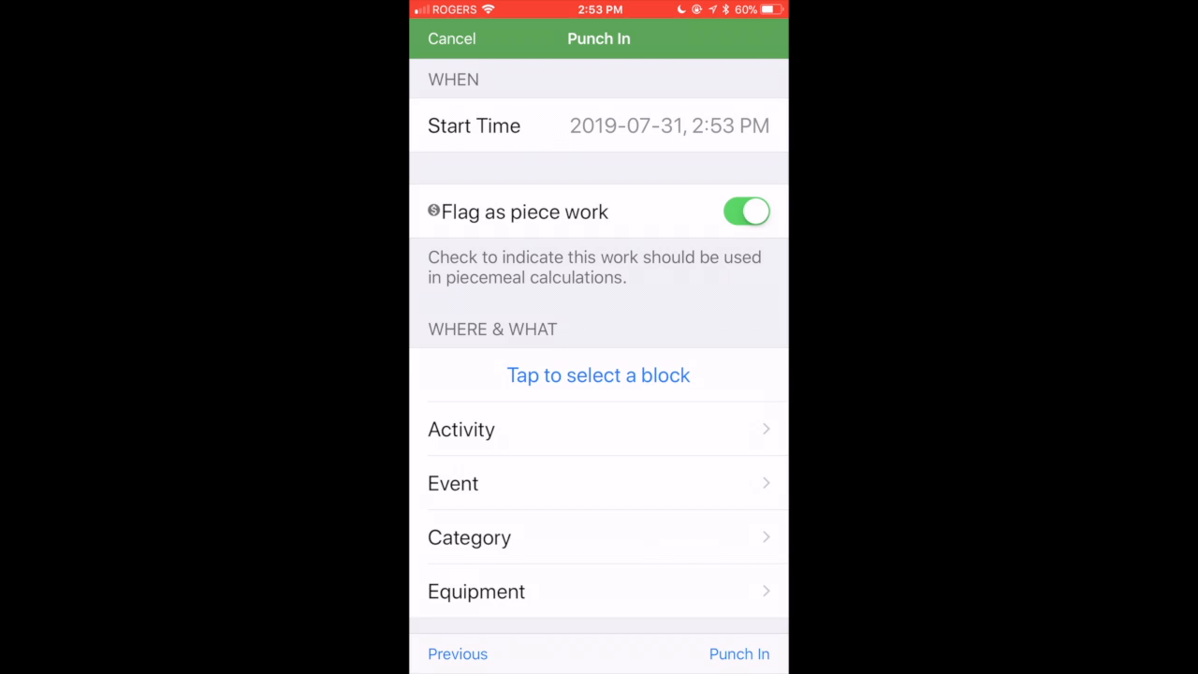
left_click(599, 374)
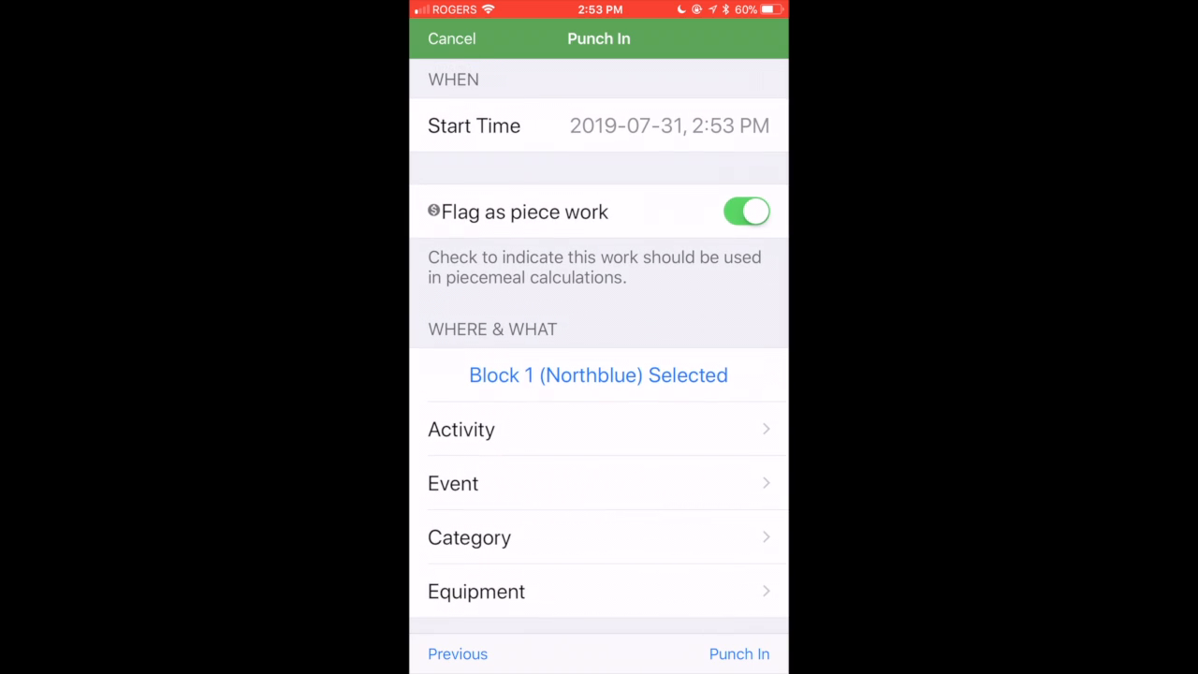
left_click(451, 39)
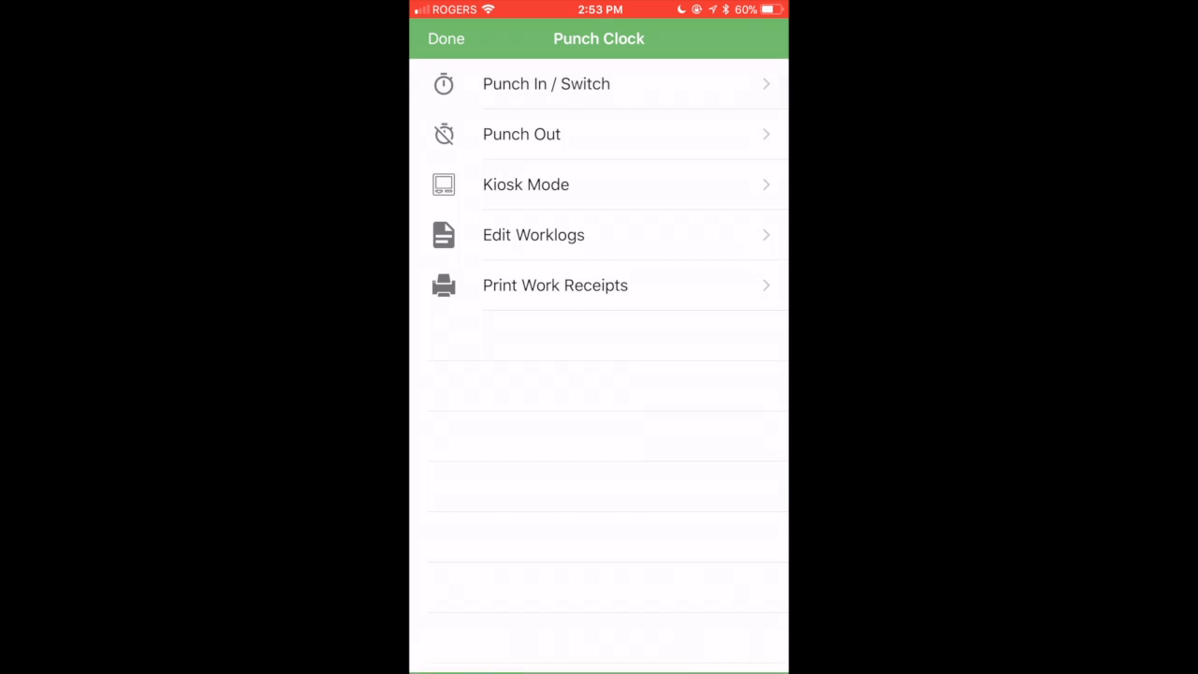
left_click(446, 38)
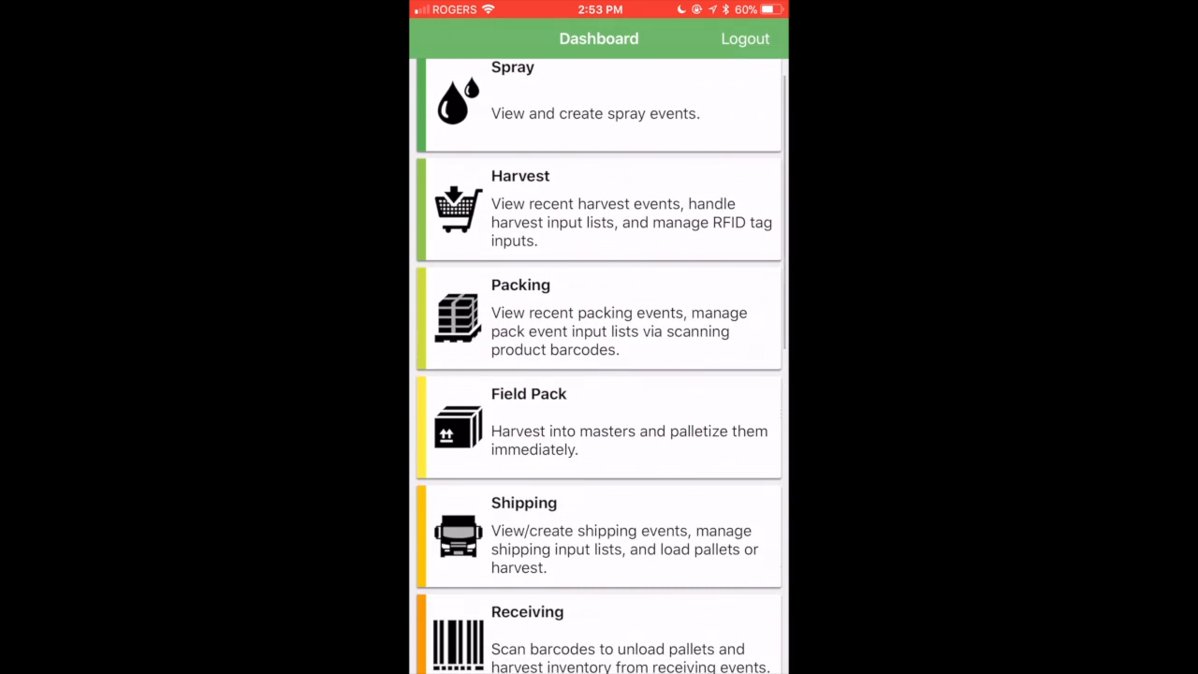
left_click(599, 208)
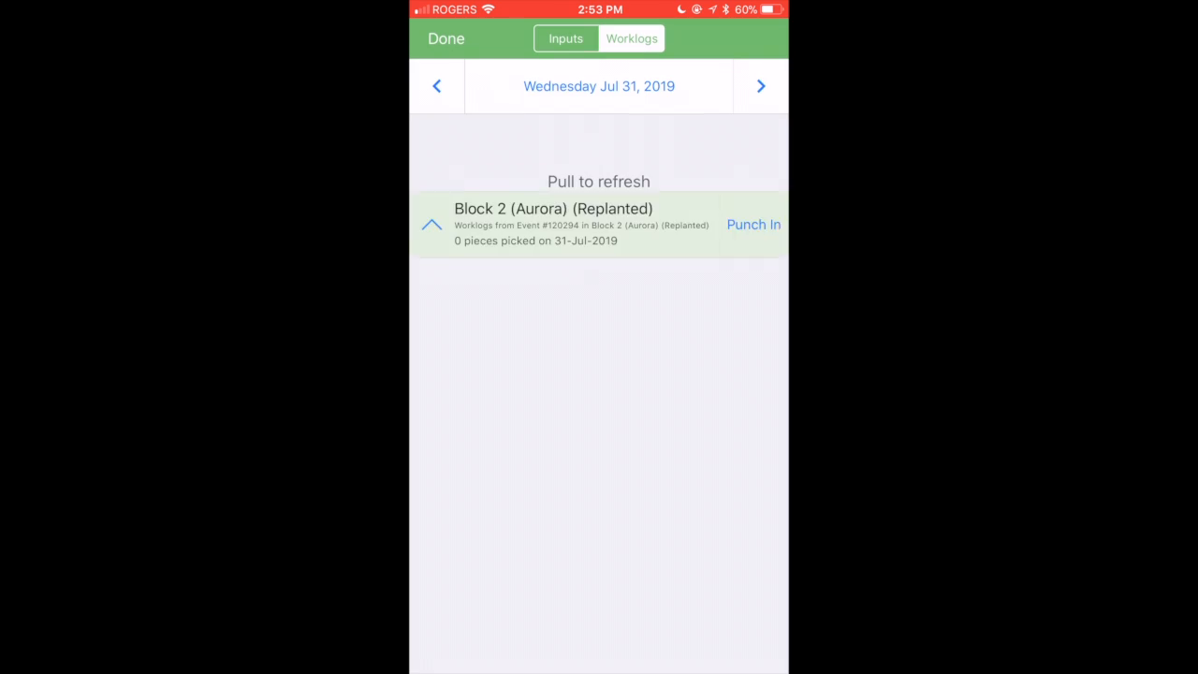
left_click(754, 224)
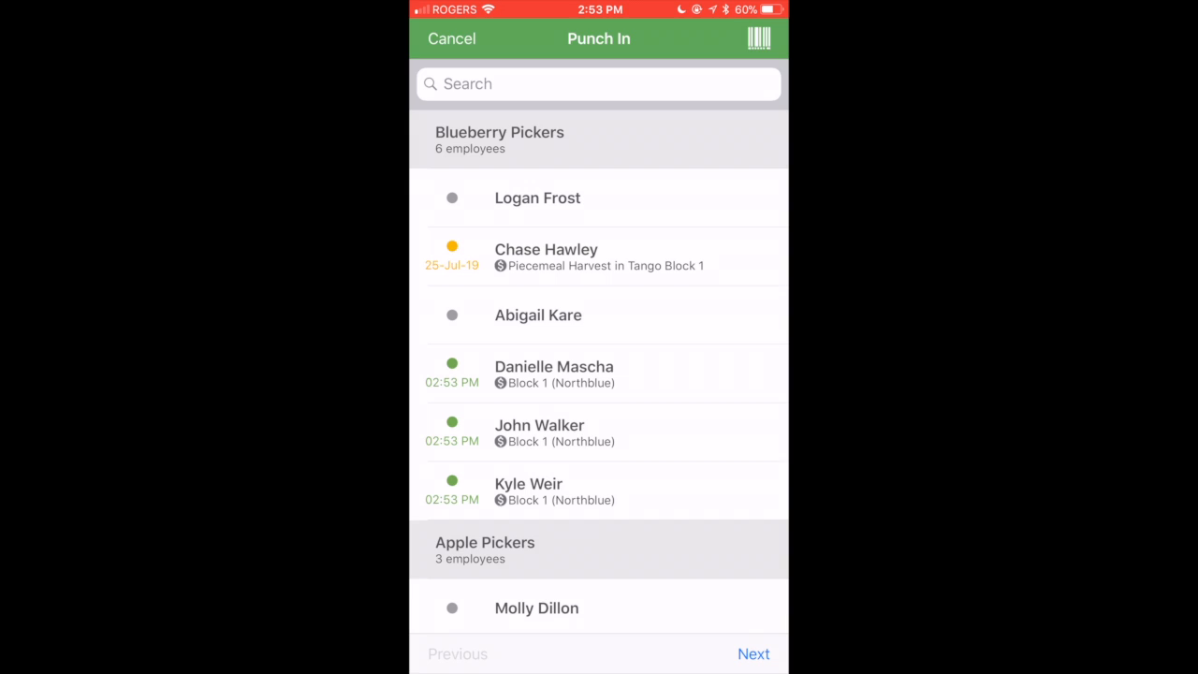
scroll("down", 3)
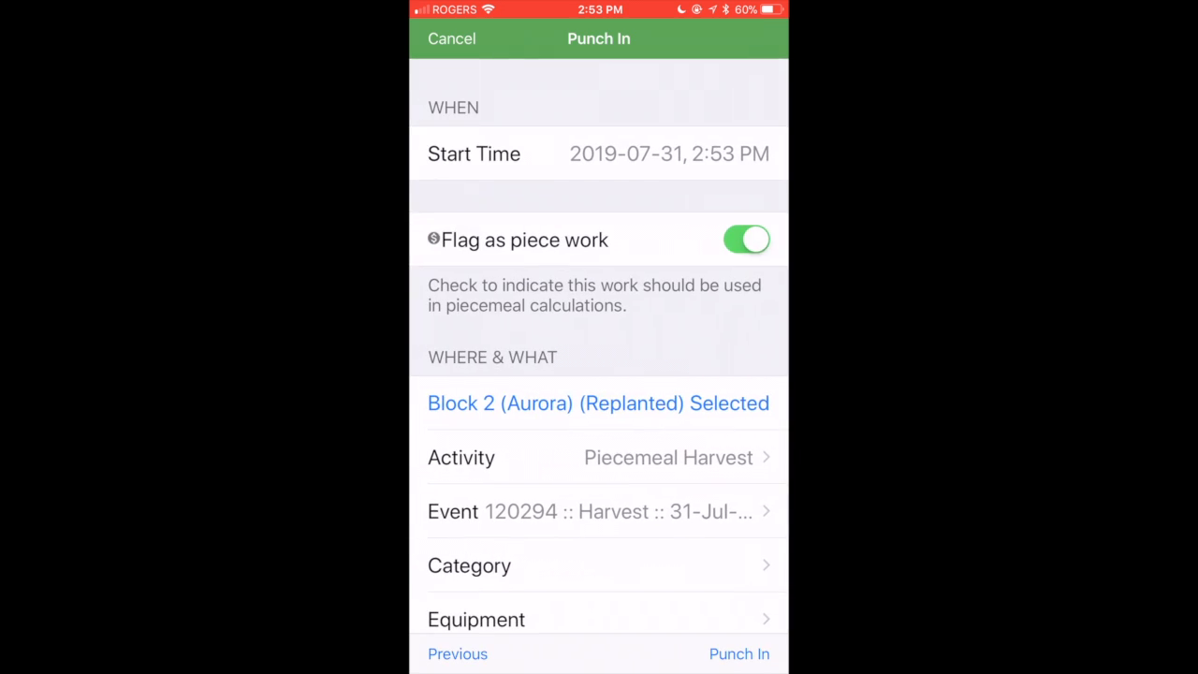
left_click(739, 654)
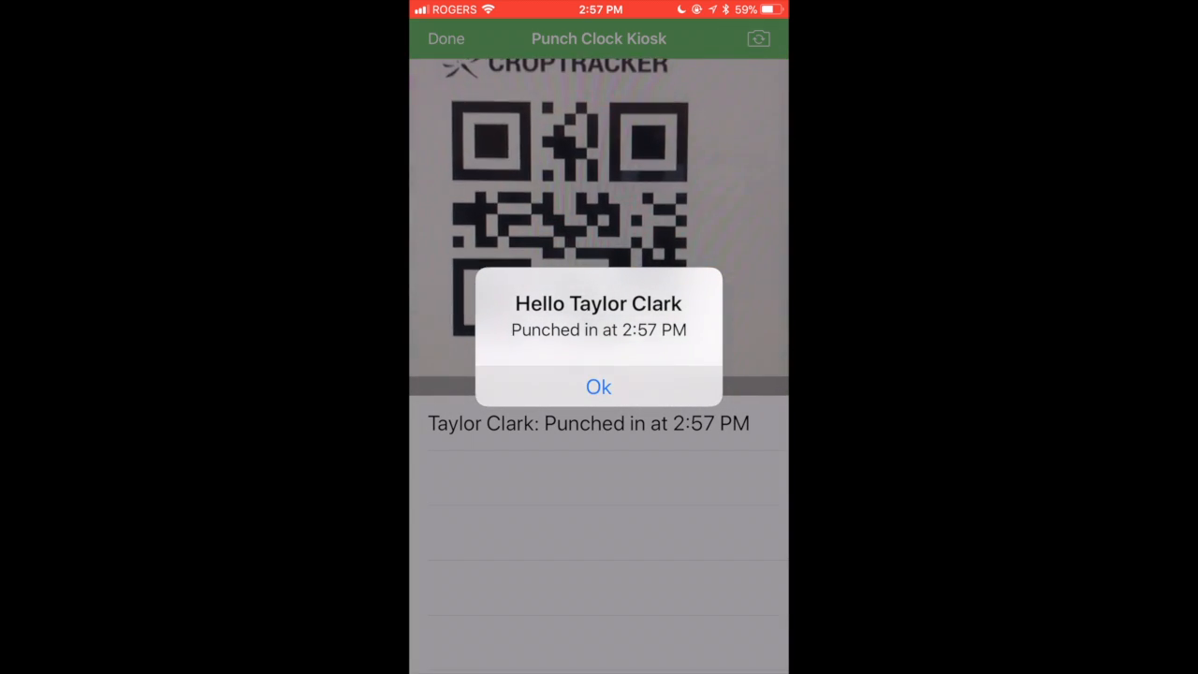
left_click(598, 387)
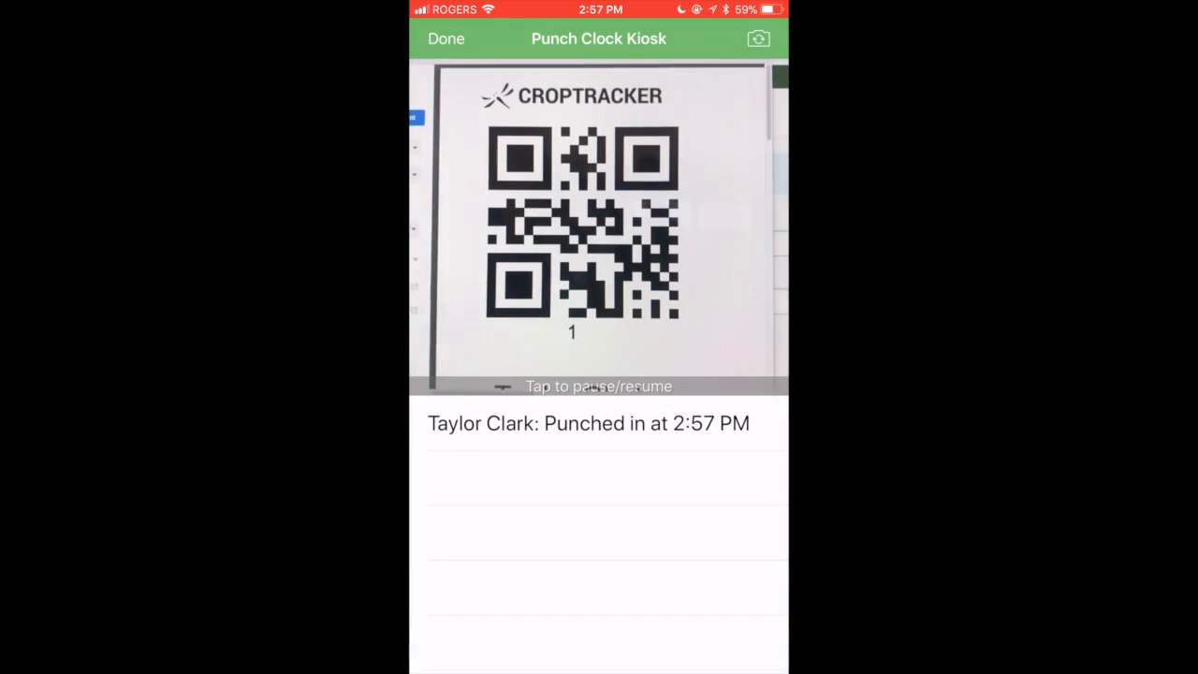
left_click(446, 38)
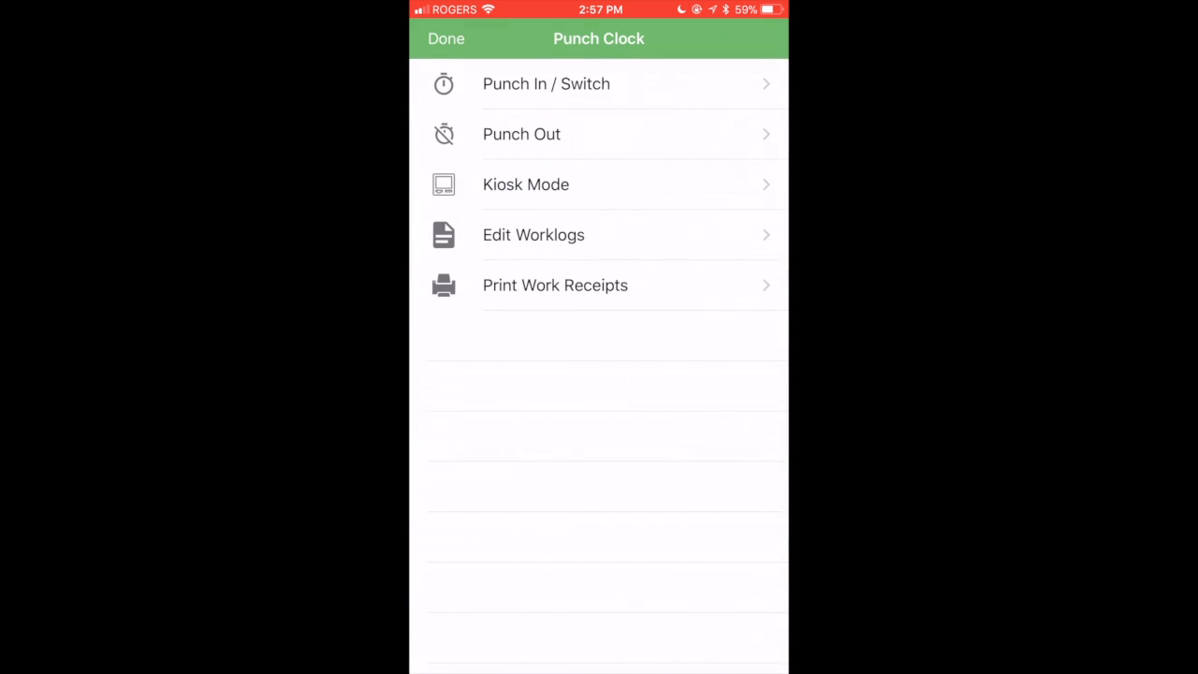
left_click(522, 134)
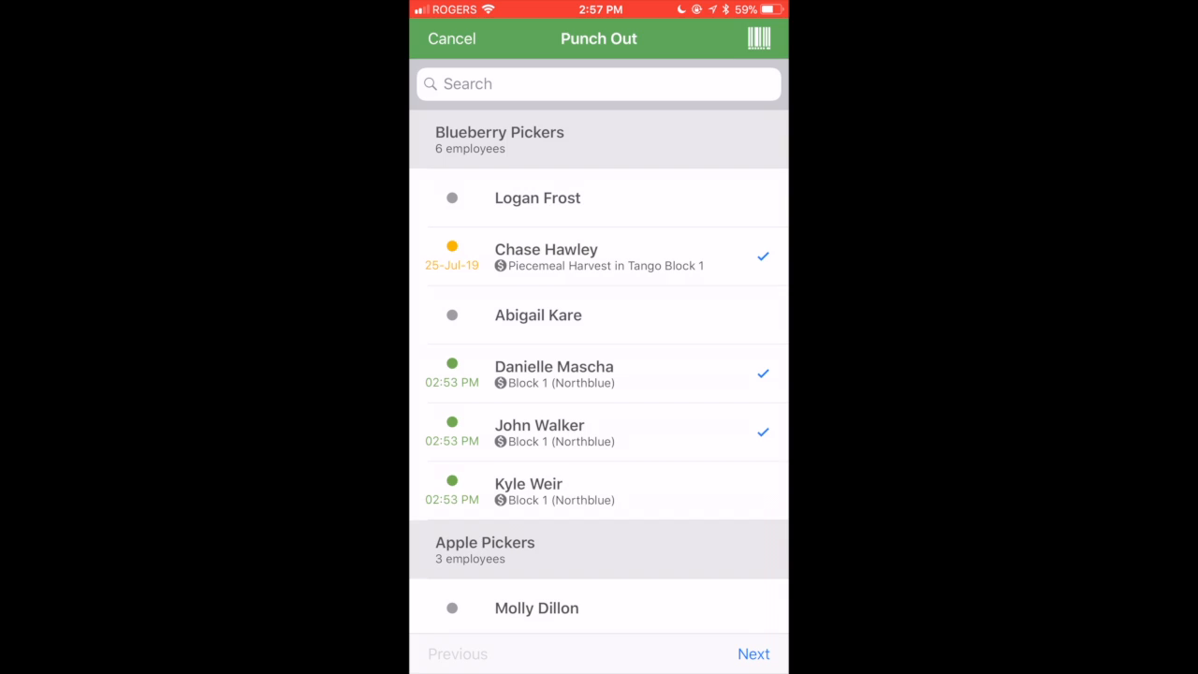
left_click(753, 653)
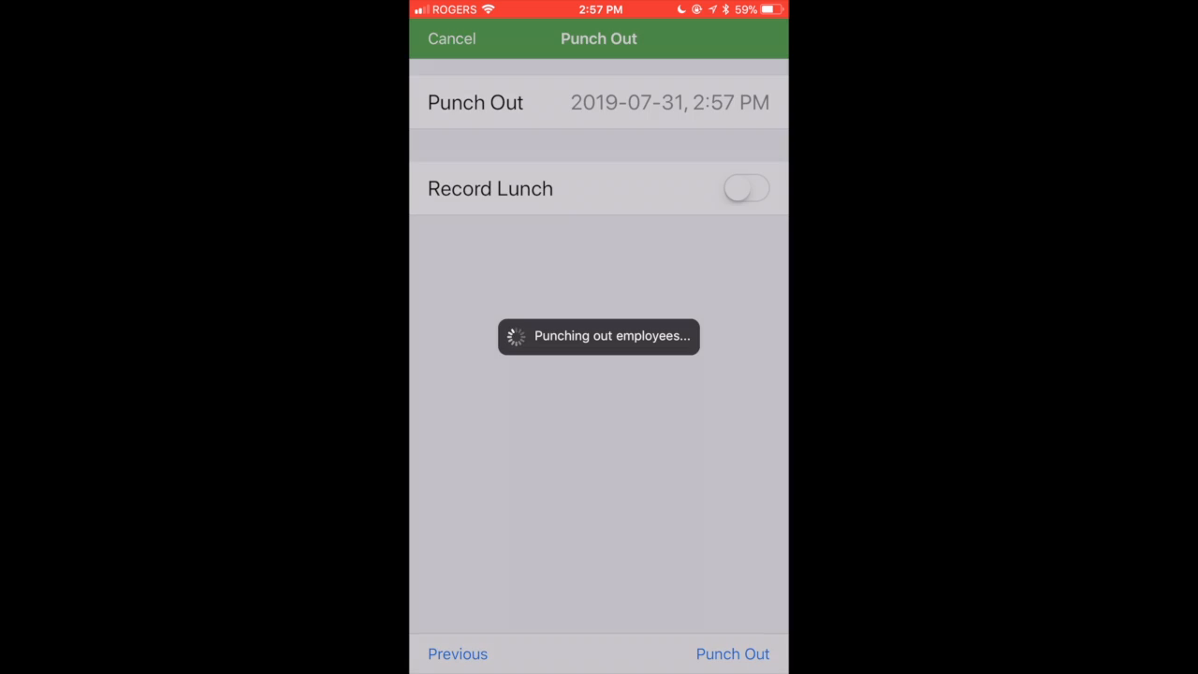
left_click(733, 654)
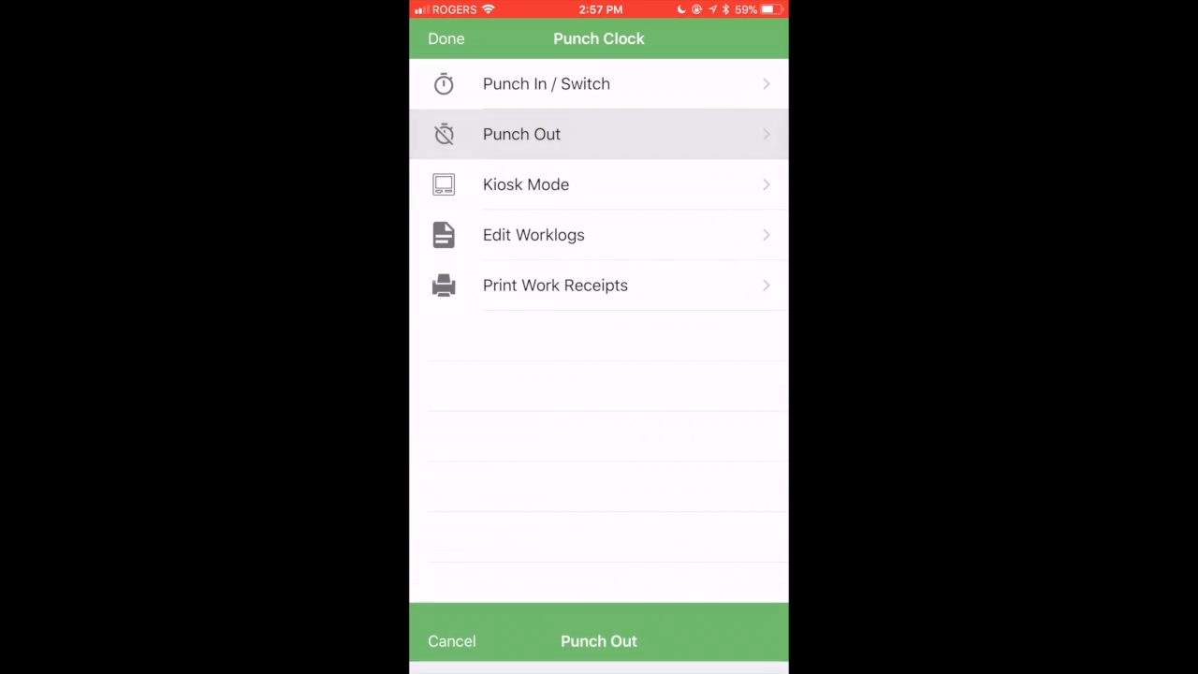